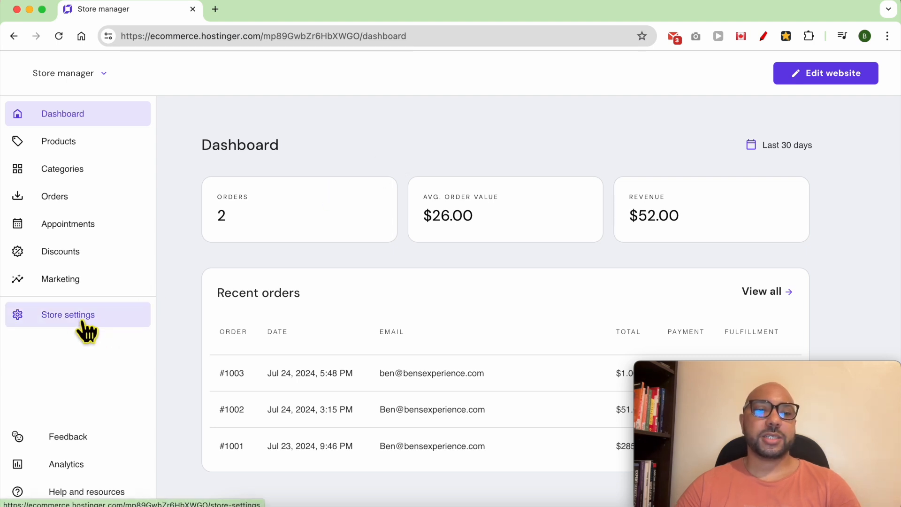
Reach the store's payment options and start connecting PayPal from its card
{"action": "left_click", "coordinate": [68, 315]}
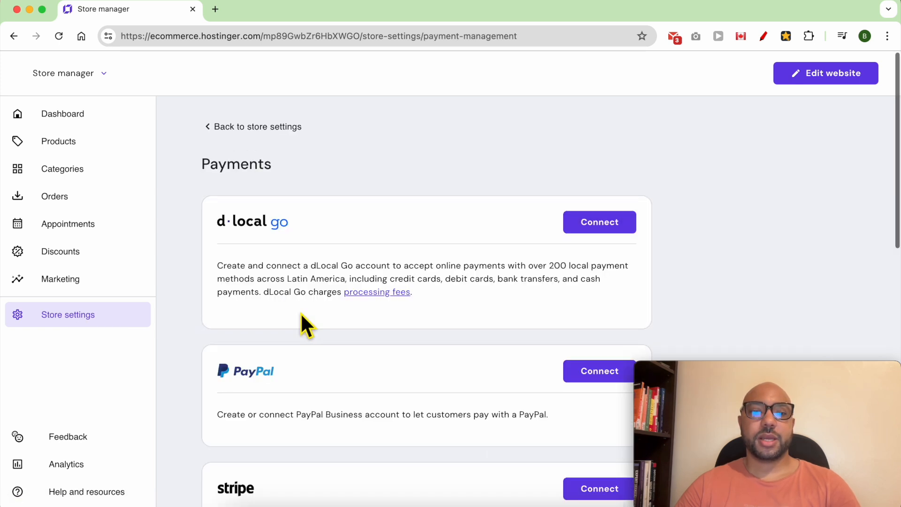
{"action": "scroll", "scroll_direction": "down", "scroll_amount": 3}
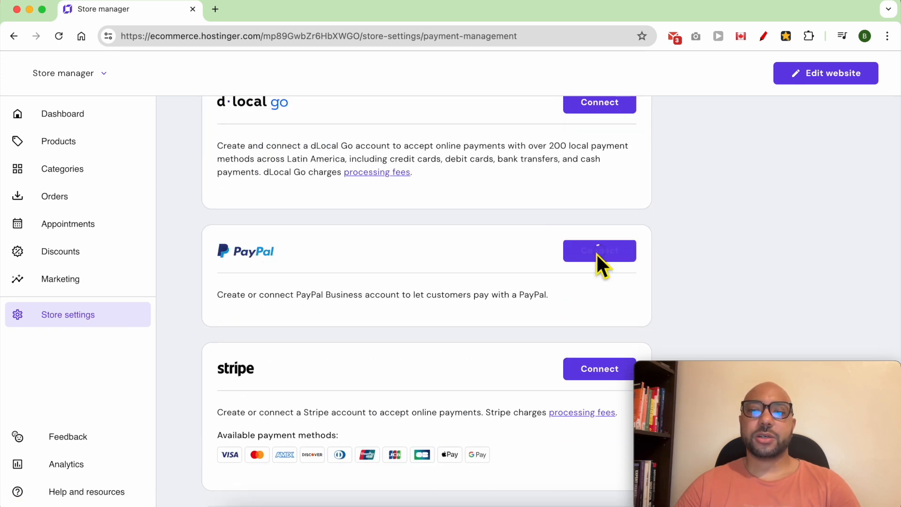
{"action": "left_click", "coordinate": [600, 251]}
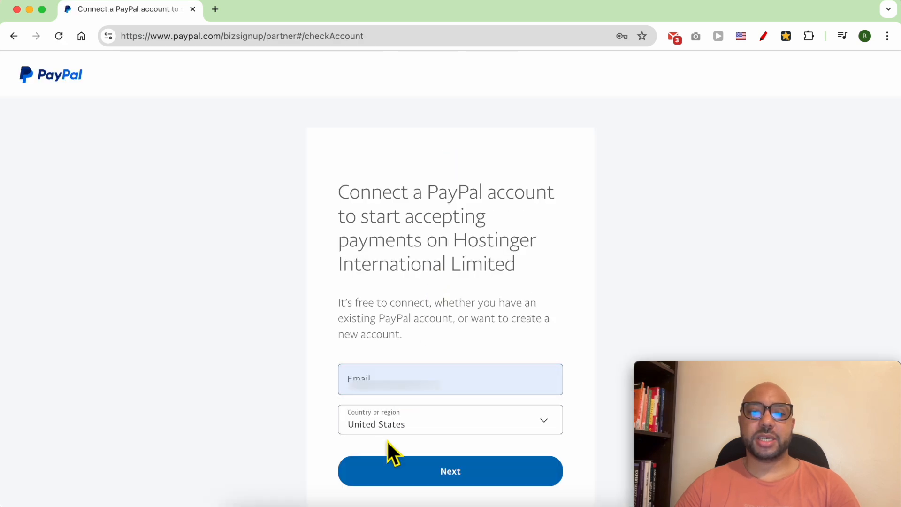
Submit the PayPal connection form with the account email and Morocco as country
{"action": "left_click", "coordinate": [450, 419]}
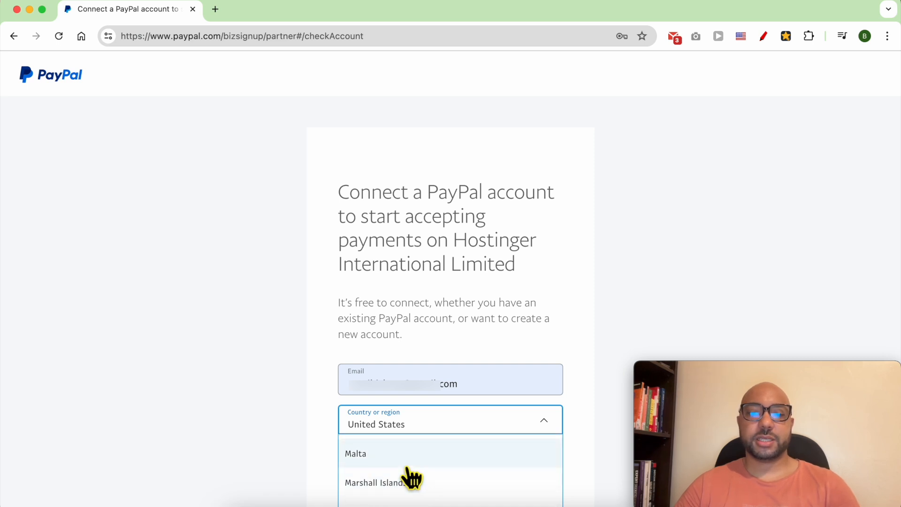
{"action": "left_click", "coordinate": [450, 424]}
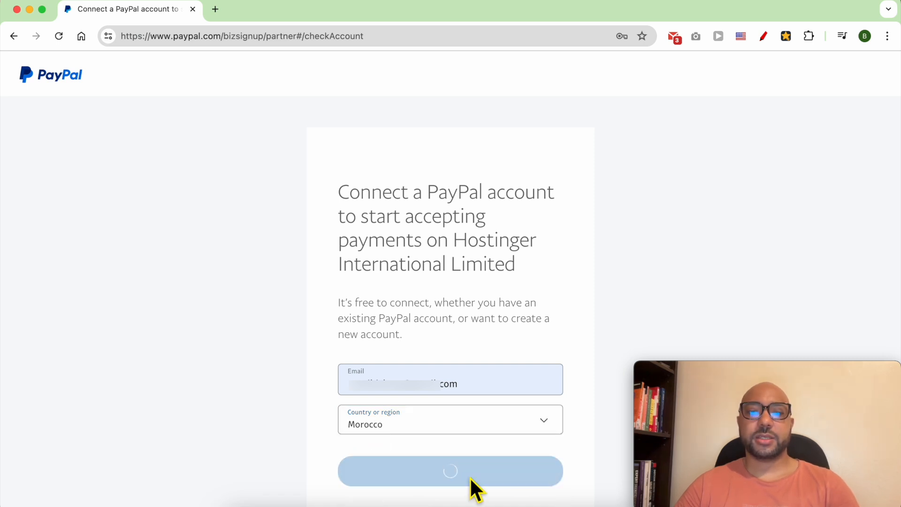
{"action": "left_click", "coordinate": [451, 470]}
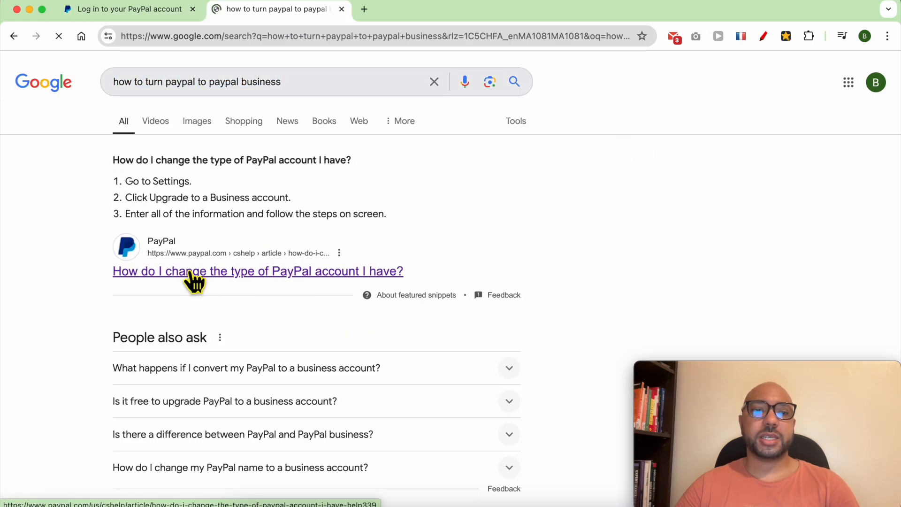
Read PayPal's help article on changing account type and highlight the Business upgrade steps
{"action": "left_click", "coordinate": [257, 270]}
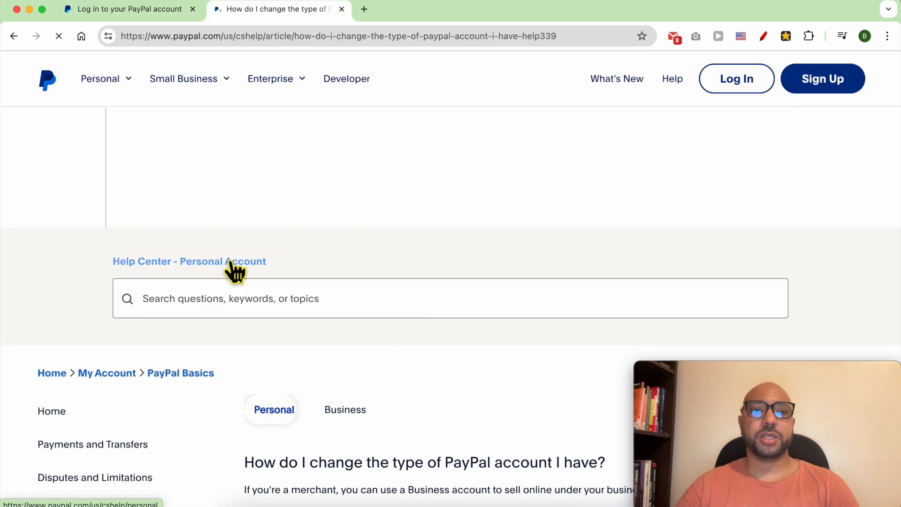
{"action": "scroll", "scroll_direction": "down", "scroll_amount": 3}
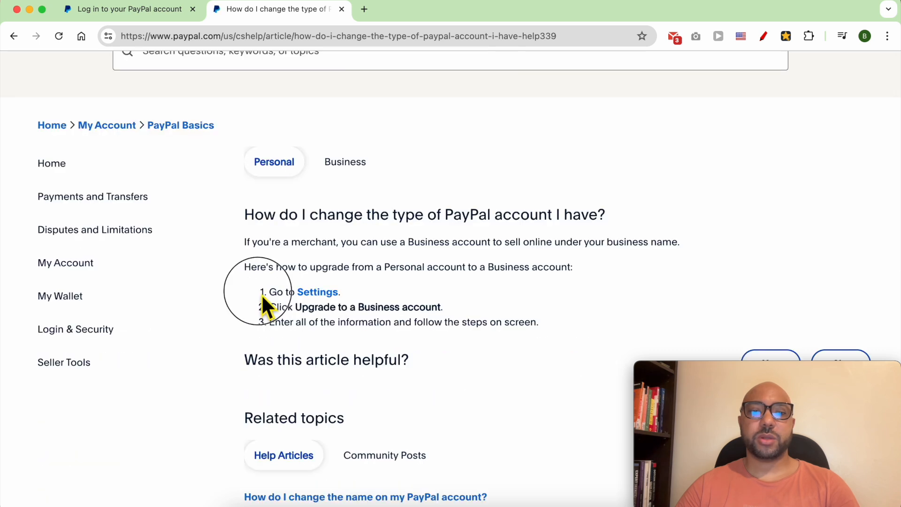
{"action": "left_click_drag", "start_coordinate": [269, 291], "coordinate": [442, 307]}
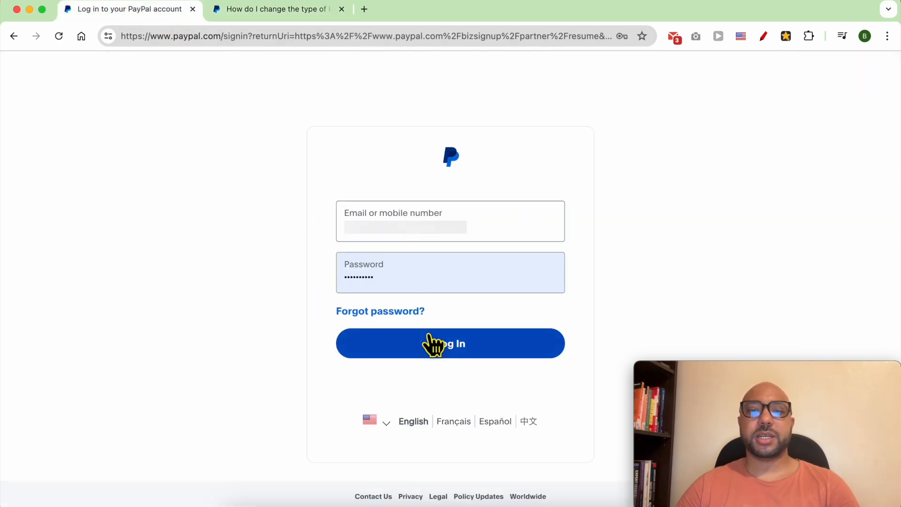
Log in to PayPal and highlight the 'Thanks for signing up!' integration confirmation
{"action": "left_click", "coordinate": [449, 343]}
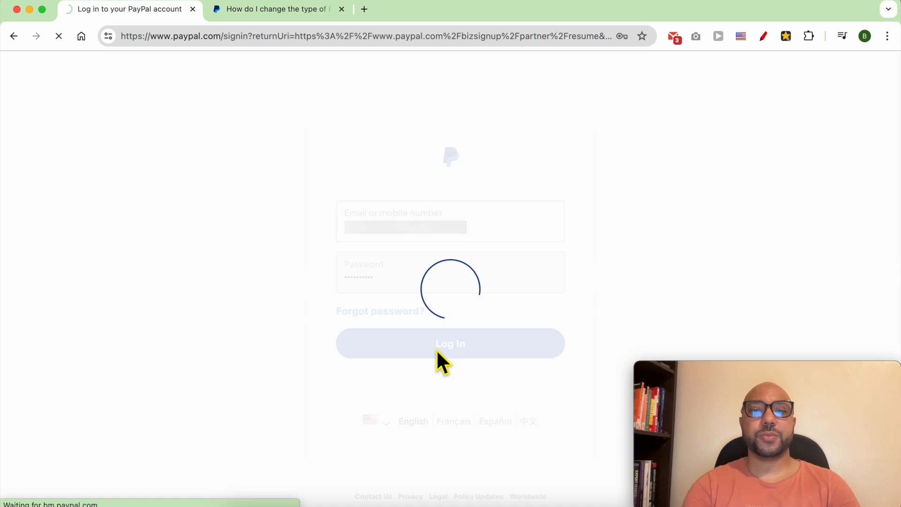
{"action": "left_click", "coordinate": [449, 343]}
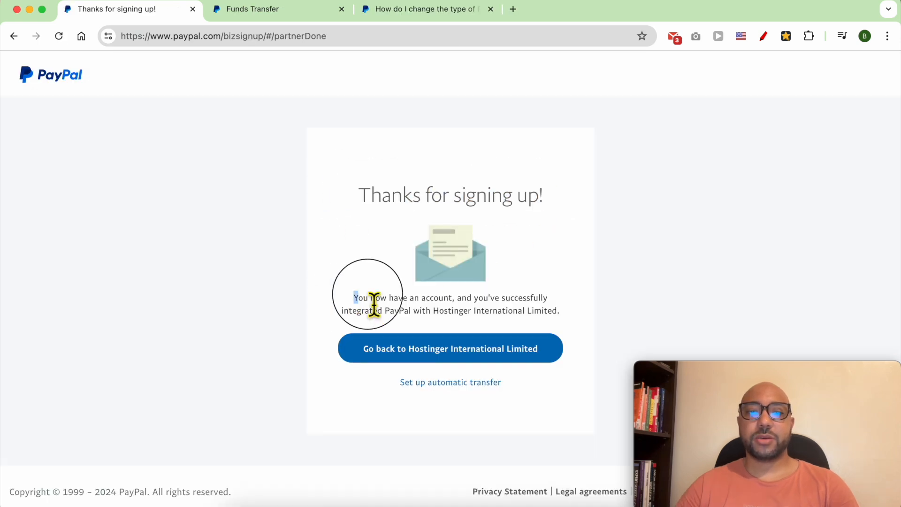
{"action": "left_click_drag", "start_coordinate": [355, 297], "coordinate": [564, 301]}
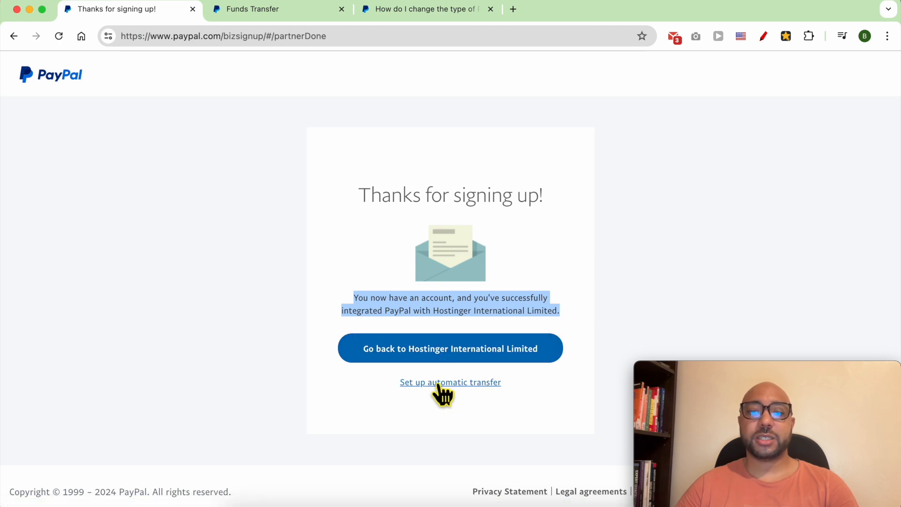
{"action": "left_click", "coordinate": [451, 382]}
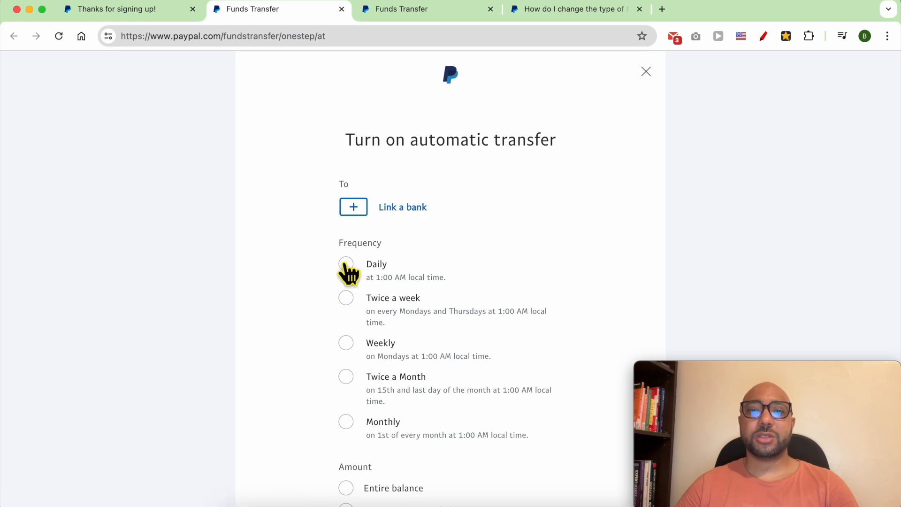
{"action": "scroll", "scroll_direction": "down", "scroll_amount": 3}
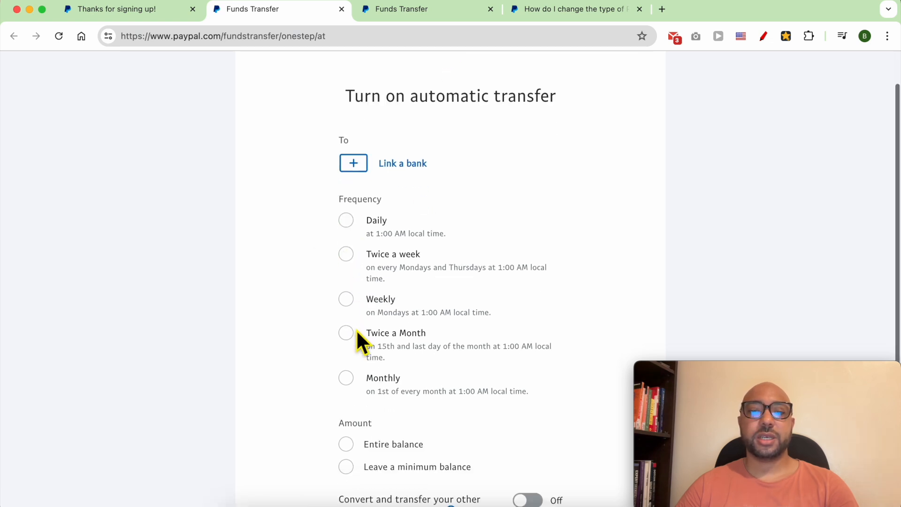
{"action": "scroll", "scroll_direction": "down", "scroll_amount": 3}
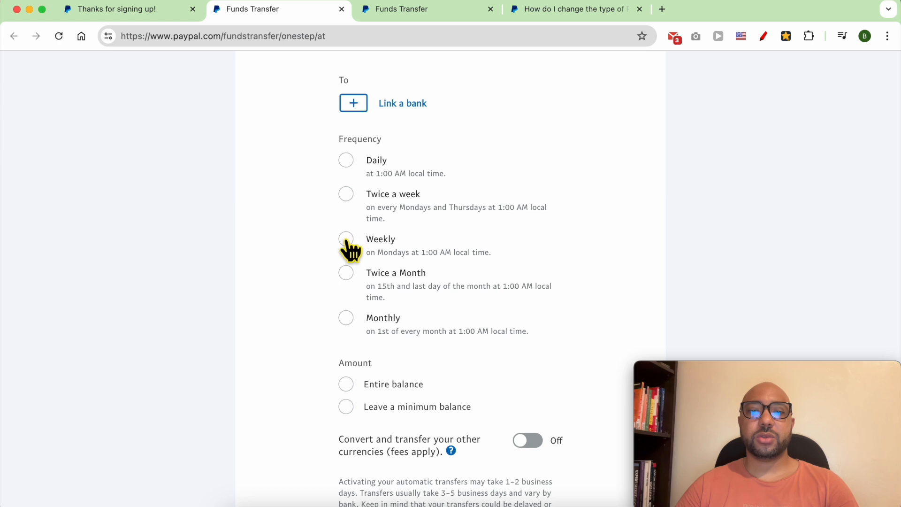
{"action": "left_click", "coordinate": [346, 345]}
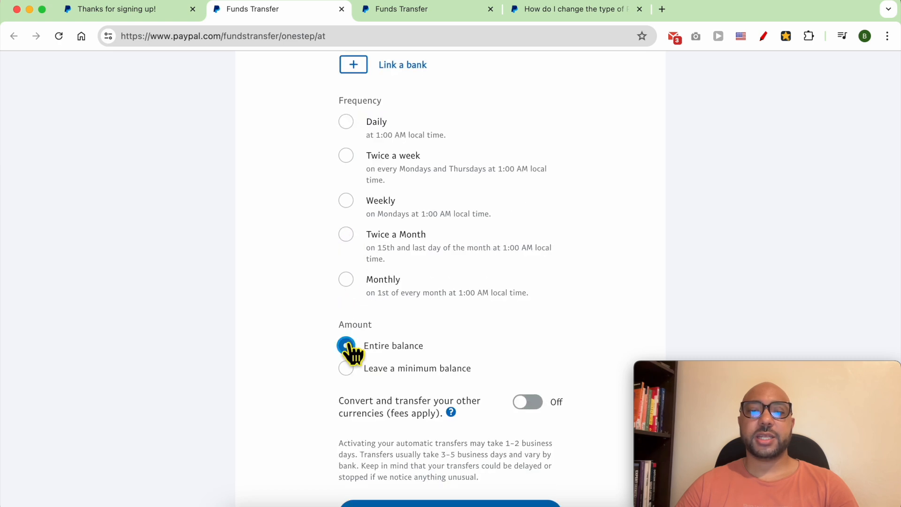
{"action": "left_click", "coordinate": [346, 346]}
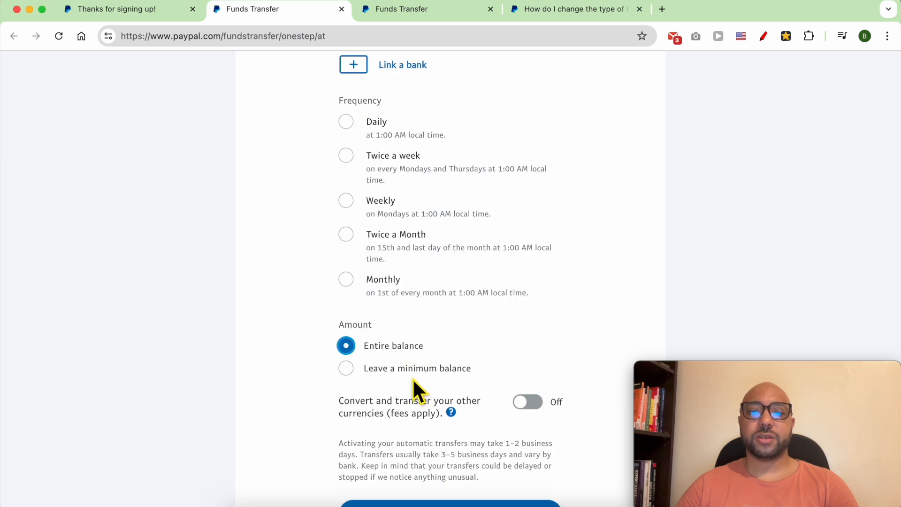
{"action": "left_click", "coordinate": [111, 8]}
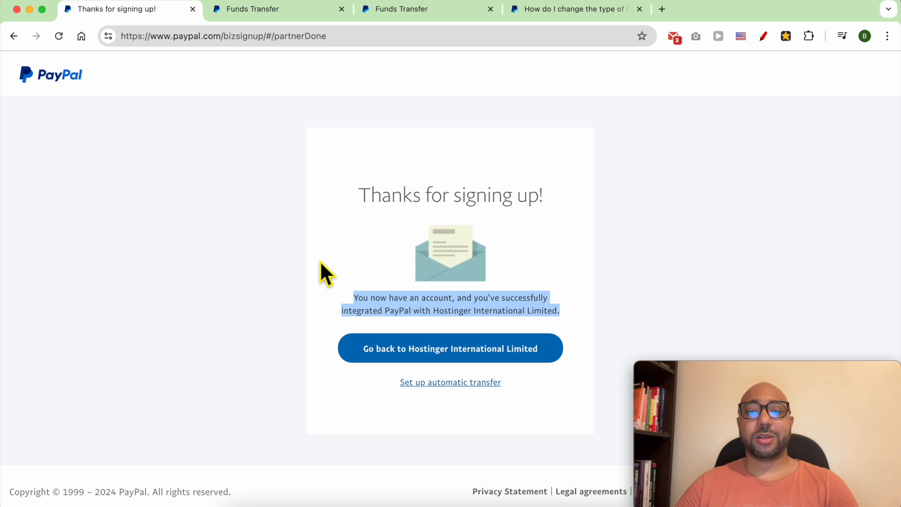
Go back to the Hostinger store, manage PayPal and choose Finish setup
{"action": "left_click", "coordinate": [449, 348]}
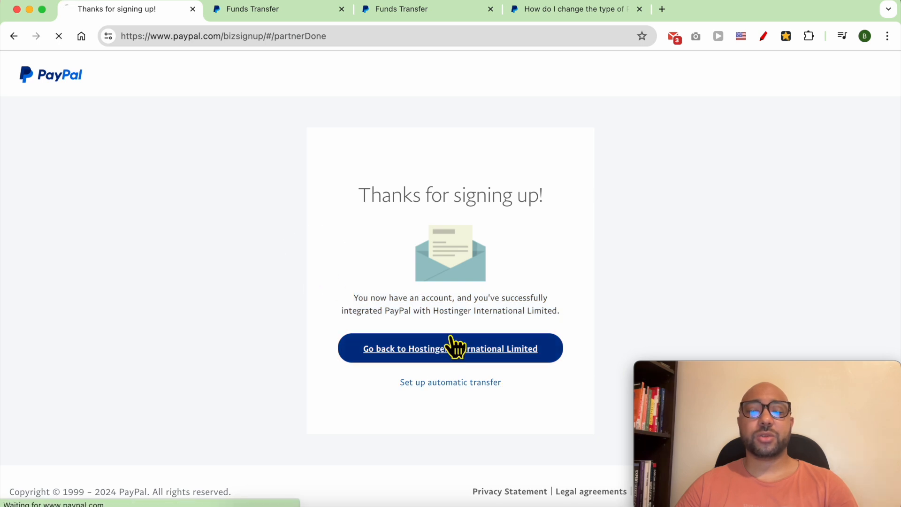
{"action": "left_click", "coordinate": [449, 348]}
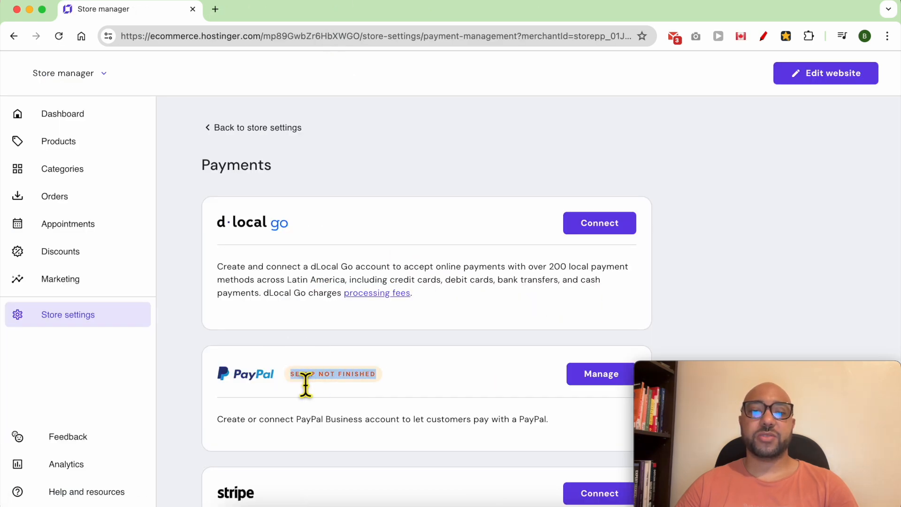
{"action": "left_click", "coordinate": [600, 374]}
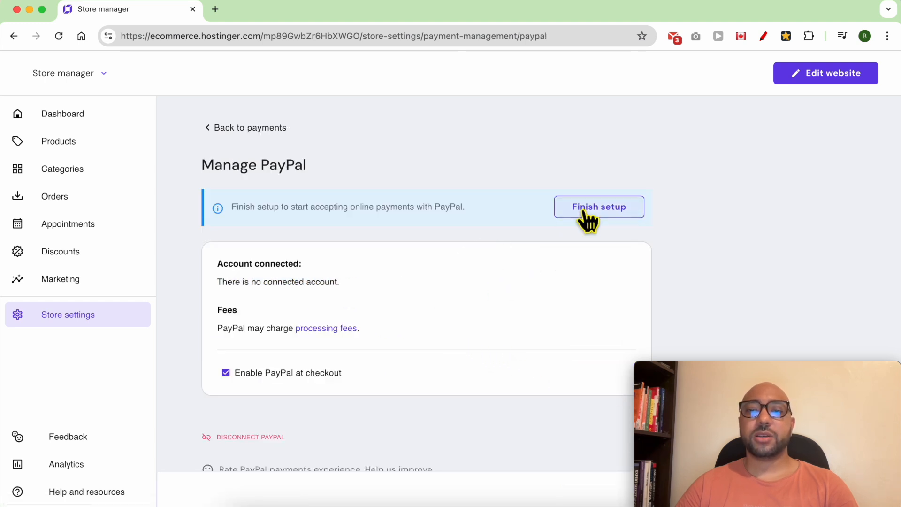
{"action": "left_click", "coordinate": [599, 206]}
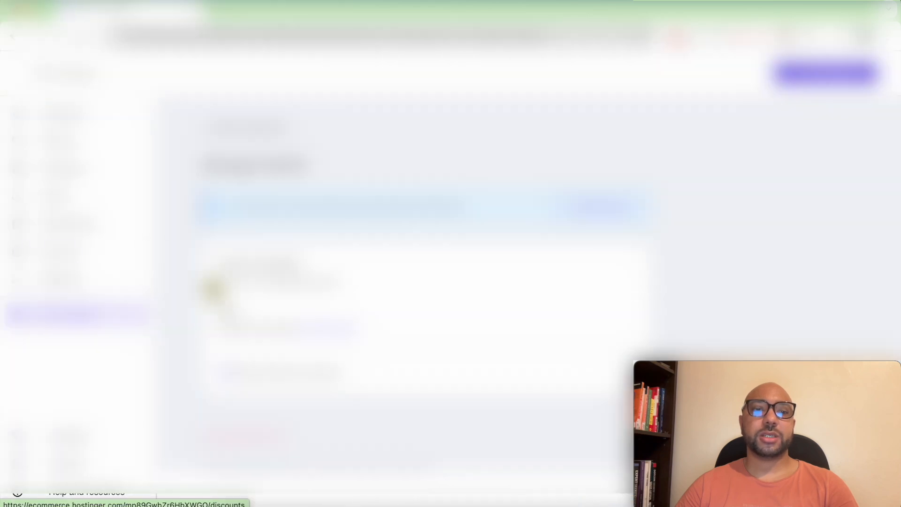
Reload until PayPal shows a connected account, go back to the payment providers list, and start a new tab
{"action": "left_click", "coordinate": [58, 35]}
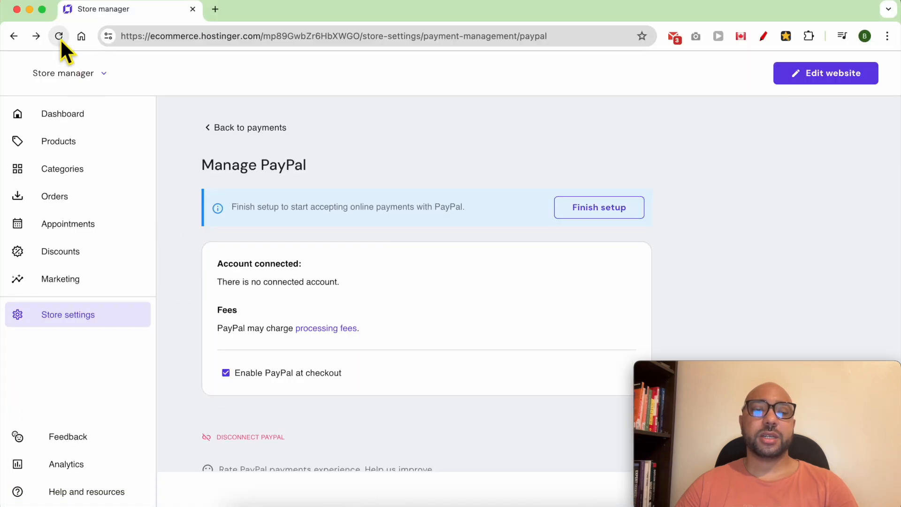
{"action": "left_click", "coordinate": [59, 35]}
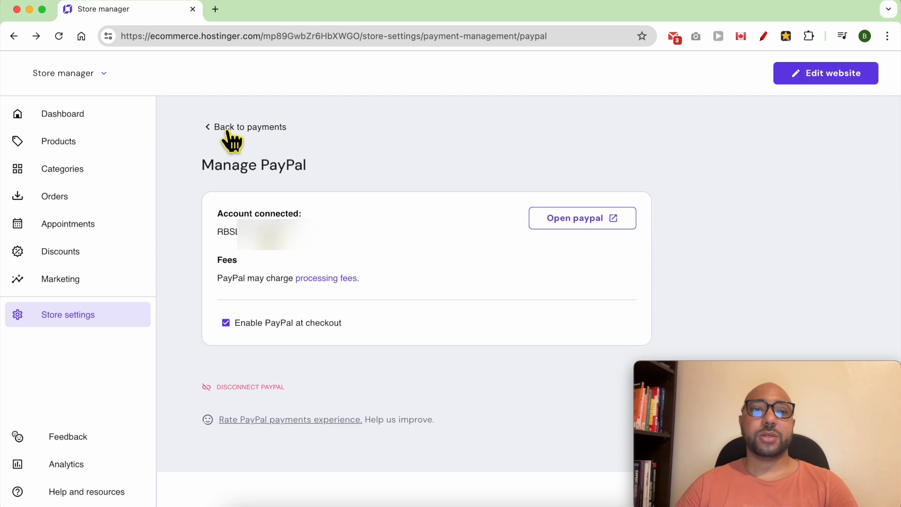
{"action": "left_click", "coordinate": [250, 127]}
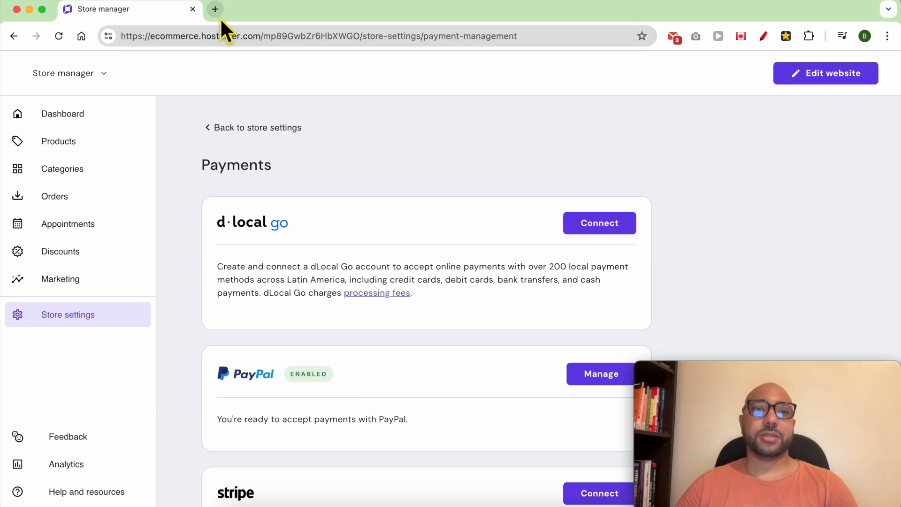
{"action": "left_click", "coordinate": [215, 9]}
{"action": "type", "text": "https://benstestinghosting.com"}
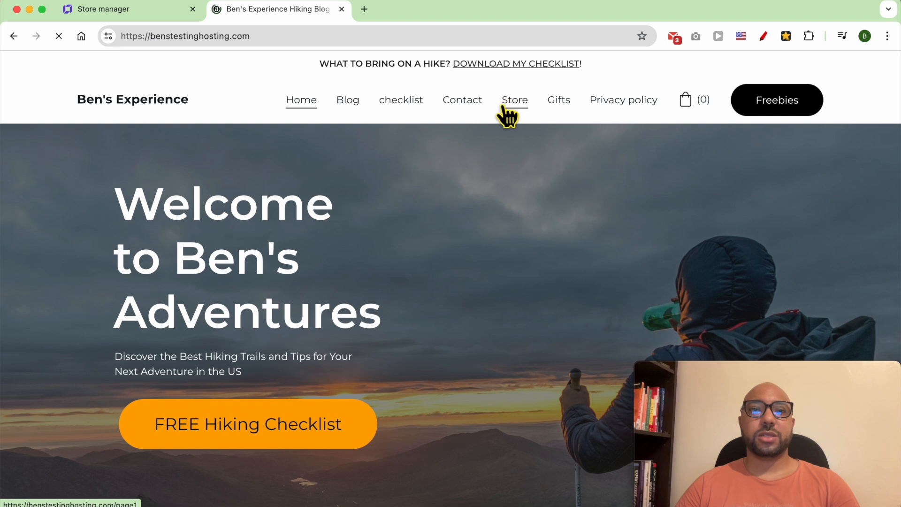
On the live site's Store page, add the $1.00 Handmade Vase to the bag
{"action": "left_click", "coordinate": [513, 99]}
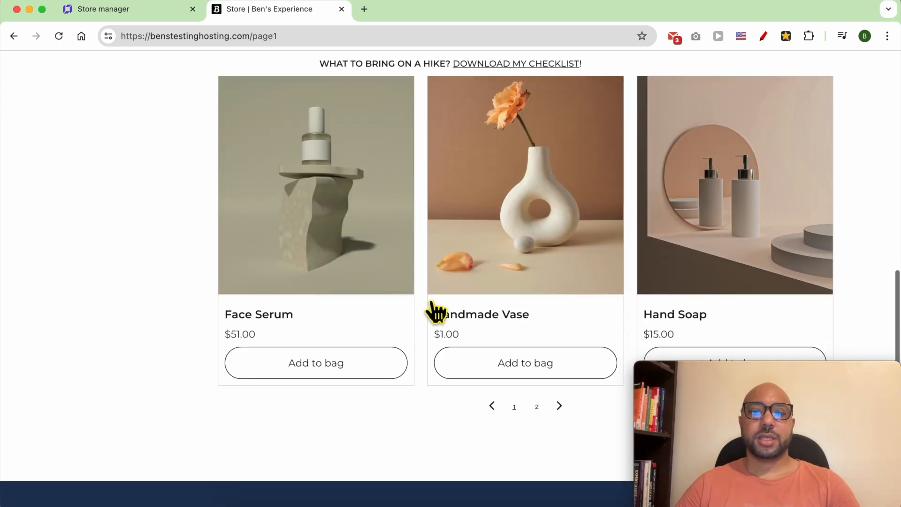
{"action": "mouse_move", "coordinate": [524, 362]}
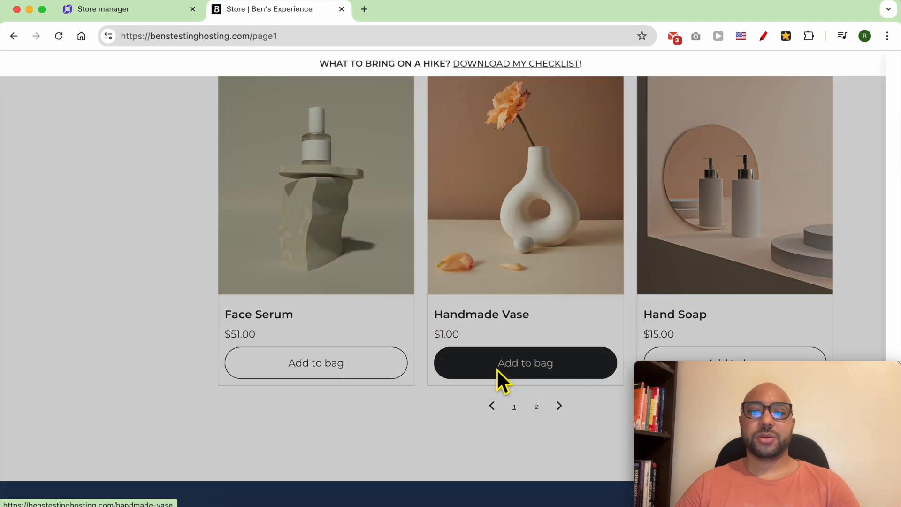
{"action": "left_click", "coordinate": [524, 362]}
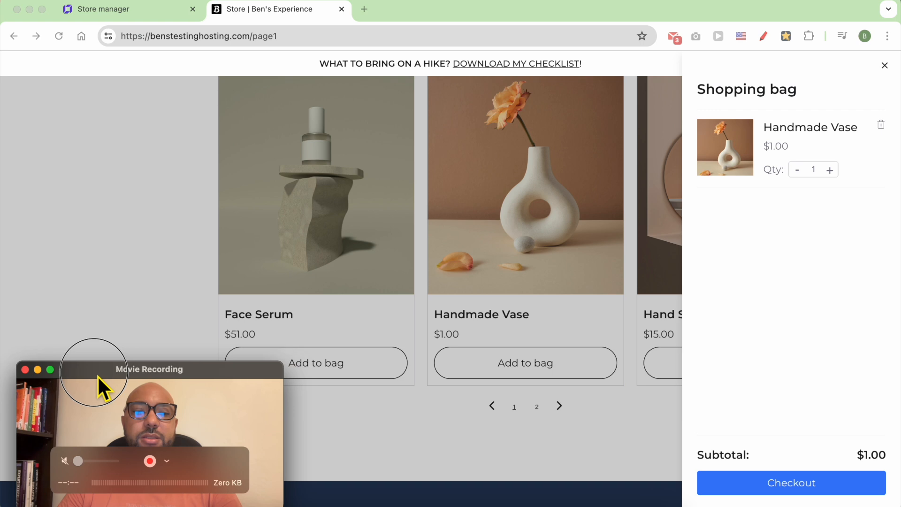
Check out with shipping to Alabama, United States on free Regular shipping and continue to contact info
{"action": "left_click", "coordinate": [790, 482]}
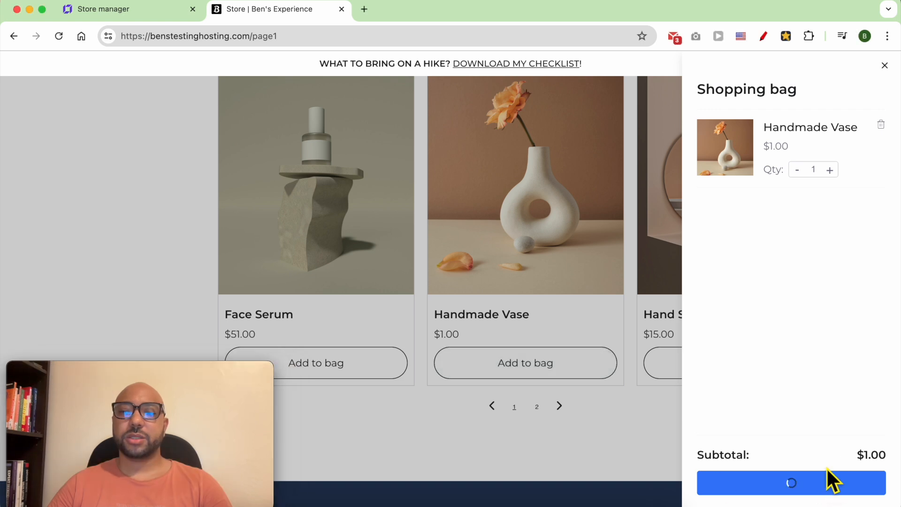
{"action": "left_click", "coordinate": [791, 482]}
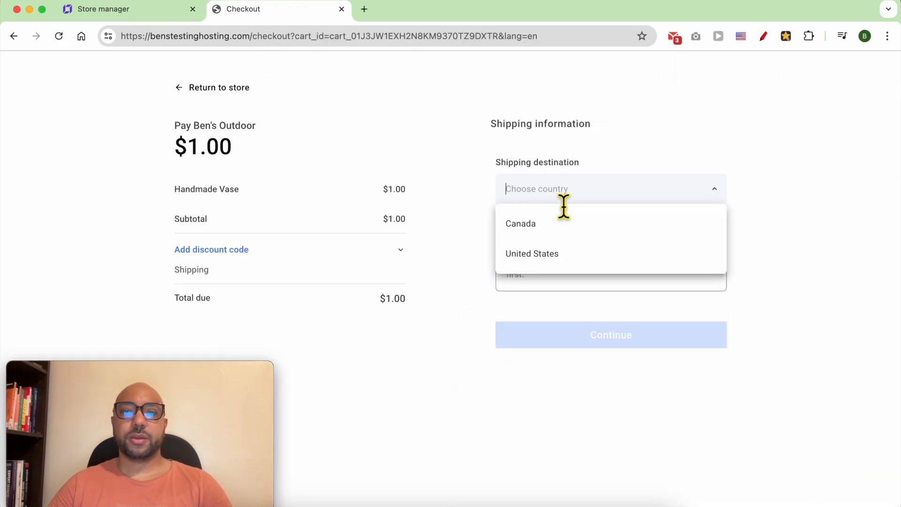
{"action": "left_click", "coordinate": [531, 254]}
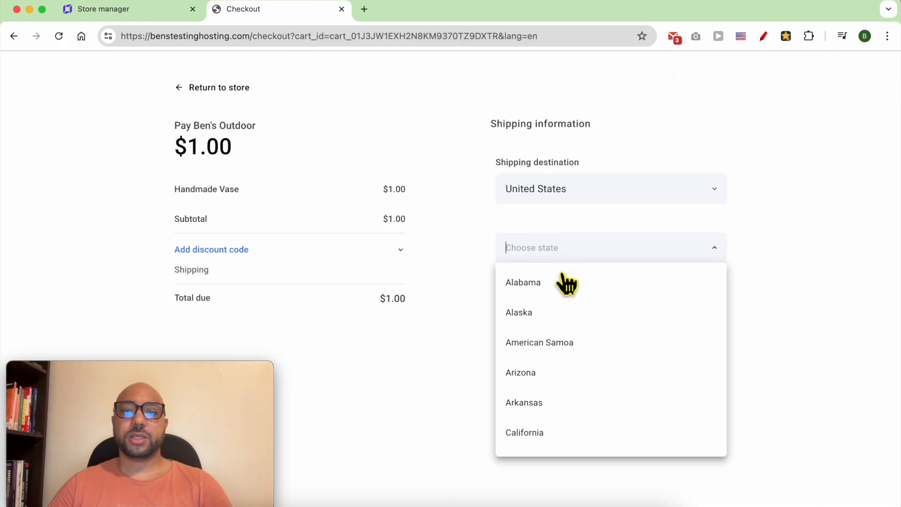
{"action": "left_click", "coordinate": [523, 282]}
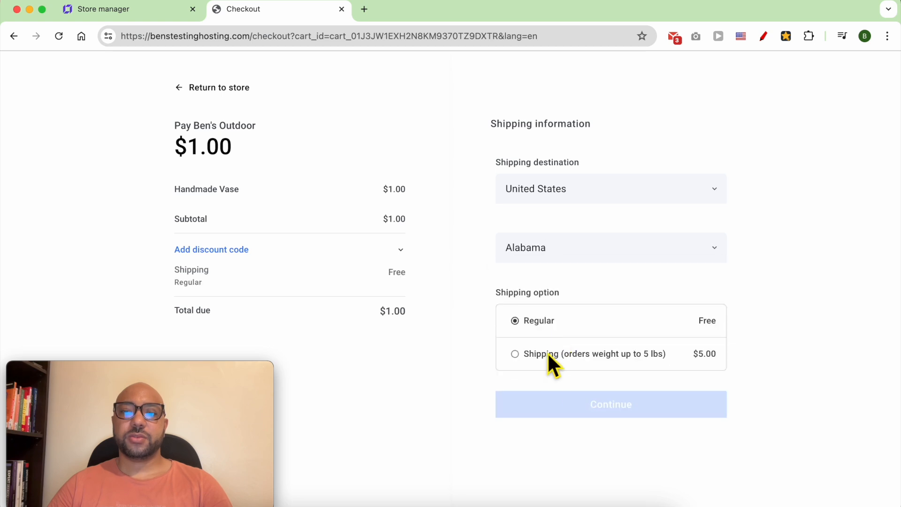
{"action": "left_click", "coordinate": [611, 404]}
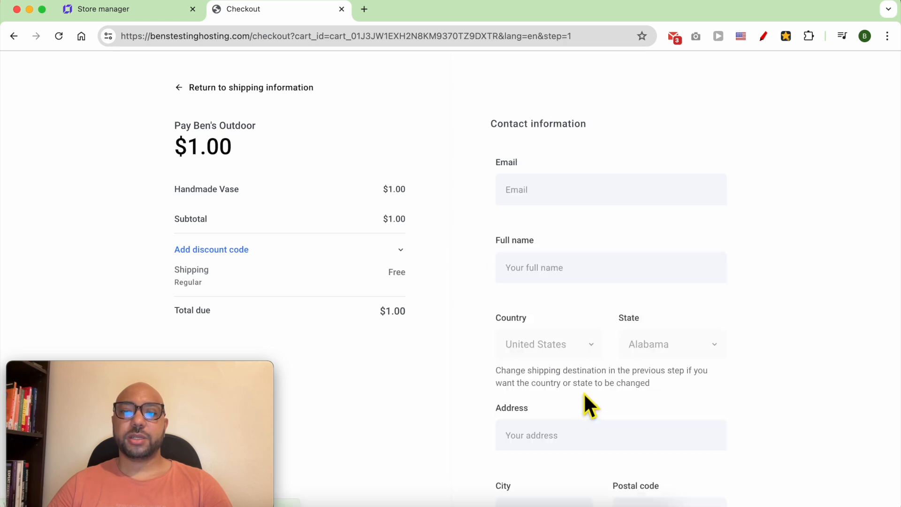
Enter name 'ben' and address '15th street' with the remaining details, accept terms and continue to payment
{"action": "type", "text": "ben"}
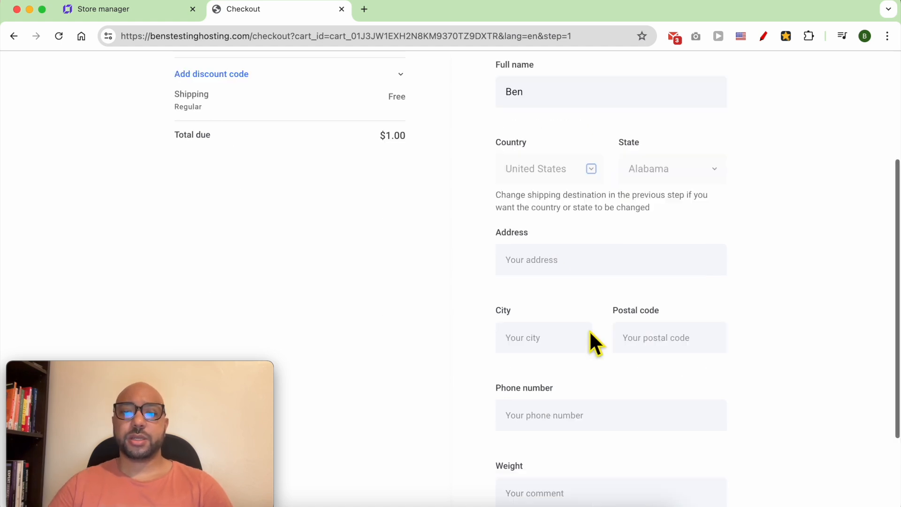
{"action": "type", "text": "15th street"}
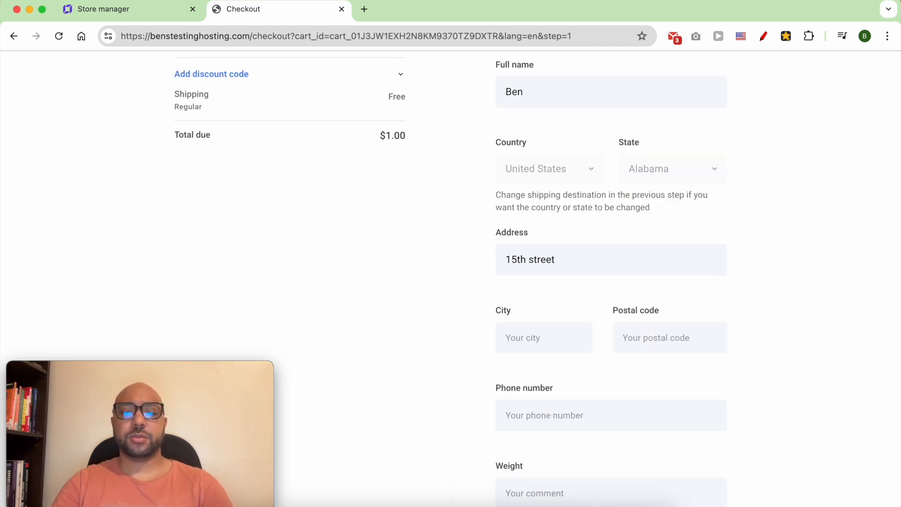
{"action": "left_click", "coordinate": [669, 337]}
{"action": "type", "text": "321"}
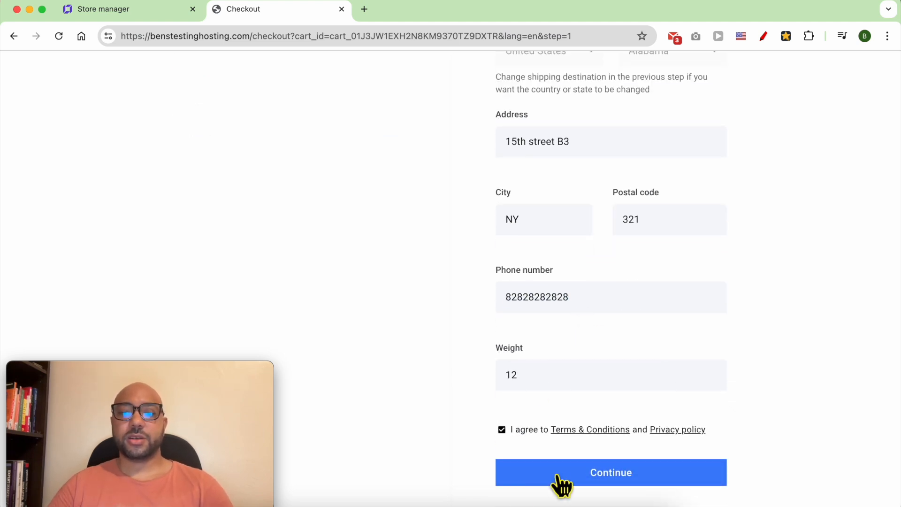
{"action": "left_click", "coordinate": [610, 472]}
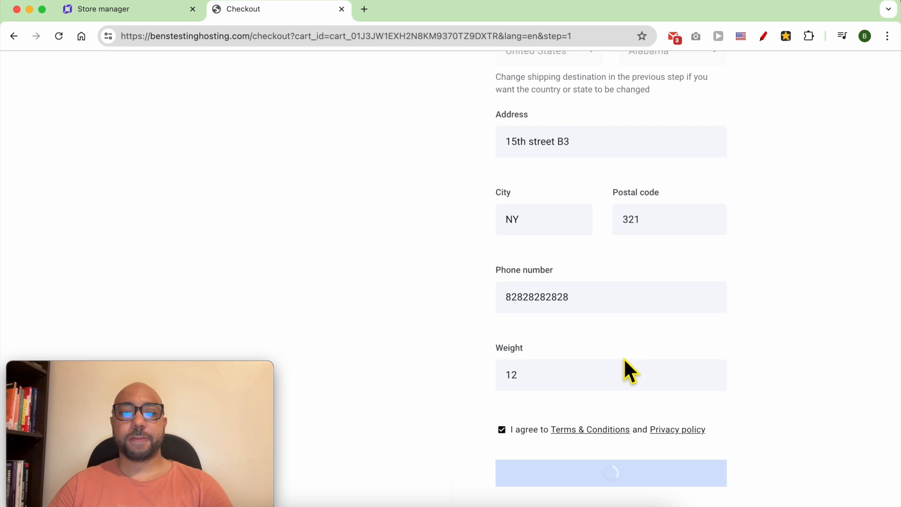
{"action": "left_click", "coordinate": [611, 472]}
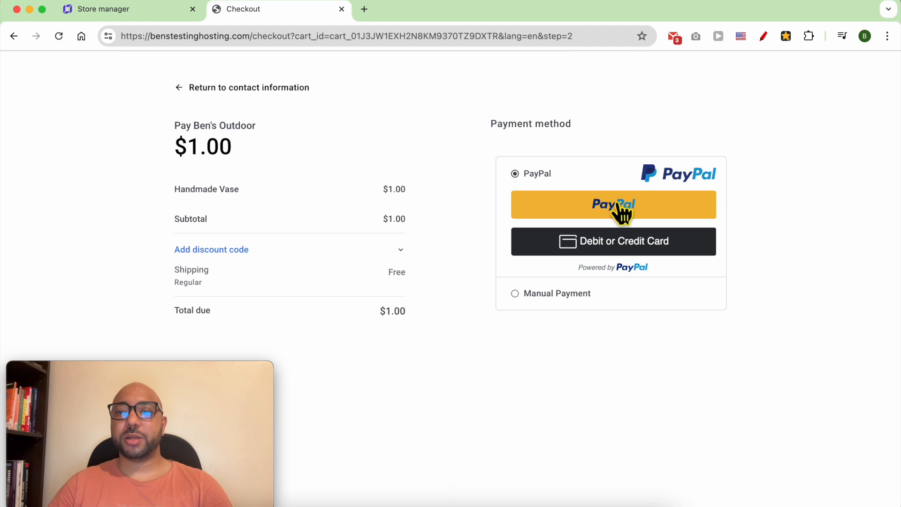
{"action": "mouse_move", "coordinate": [602, 250]}
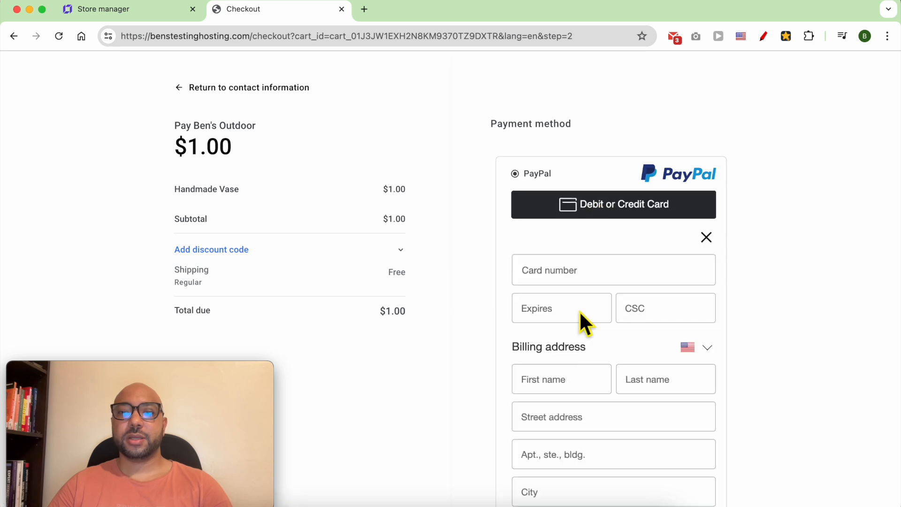
{"action": "mouse_move", "coordinate": [611, 343]}
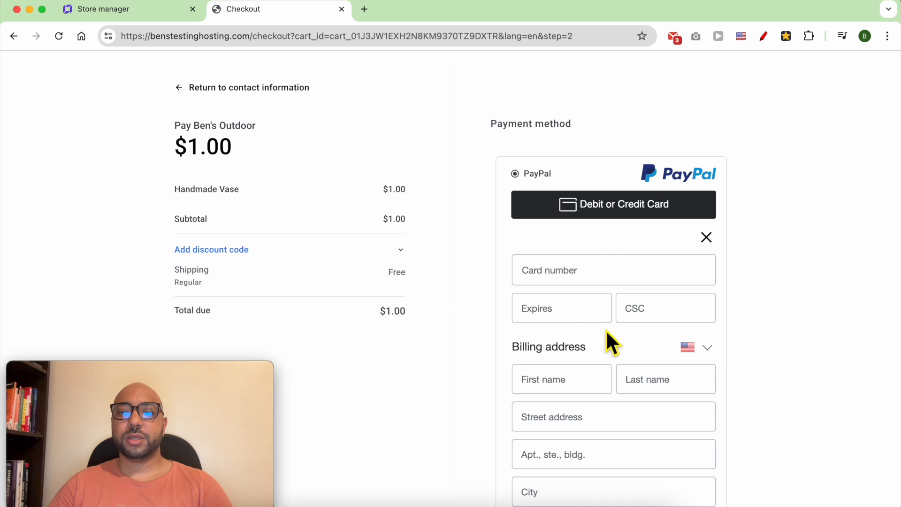
Set the PayPal card form's billing country to France, then return to the Store manager payments
{"action": "scroll", "scroll_direction": "down", "scroll_amount": 3}
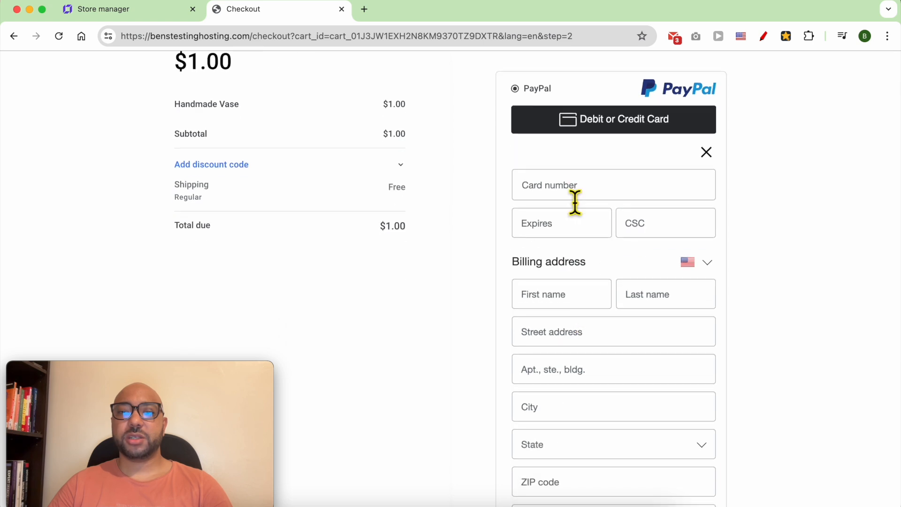
{"action": "scroll", "scroll_direction": "down", "scroll_amount": 3}
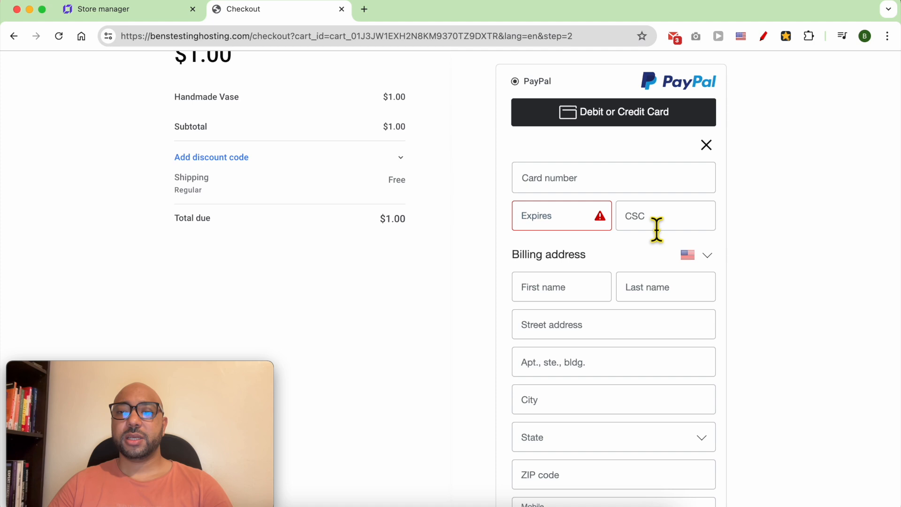
{"action": "mouse_move", "coordinate": [666, 287]}
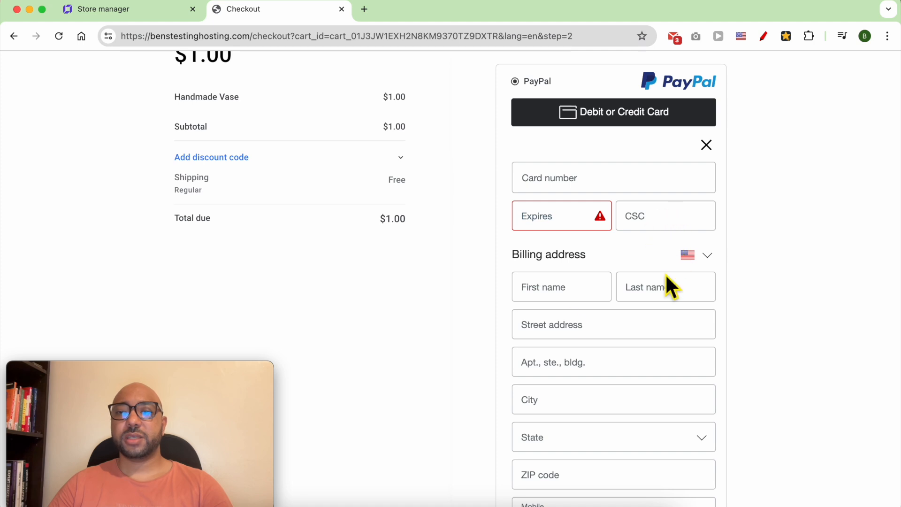
{"action": "mouse_move", "coordinate": [706, 265]}
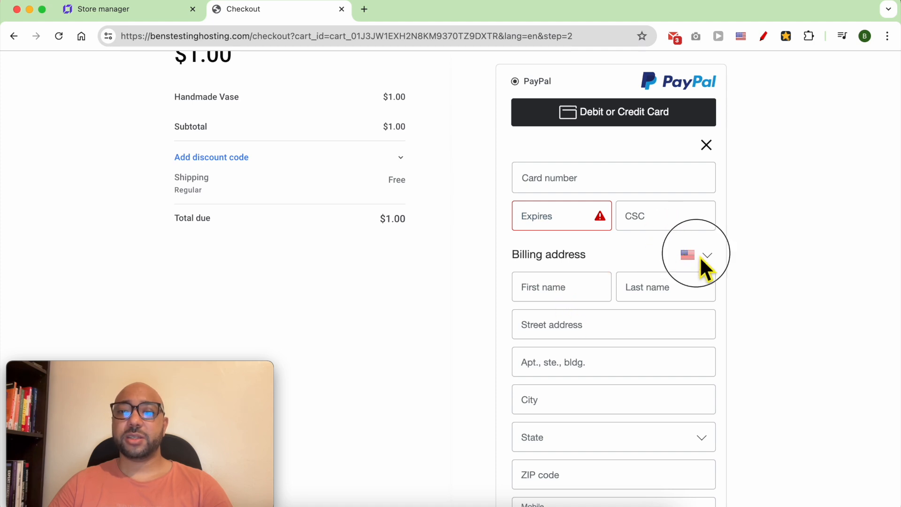
{"action": "left_click", "coordinate": [696, 255]}
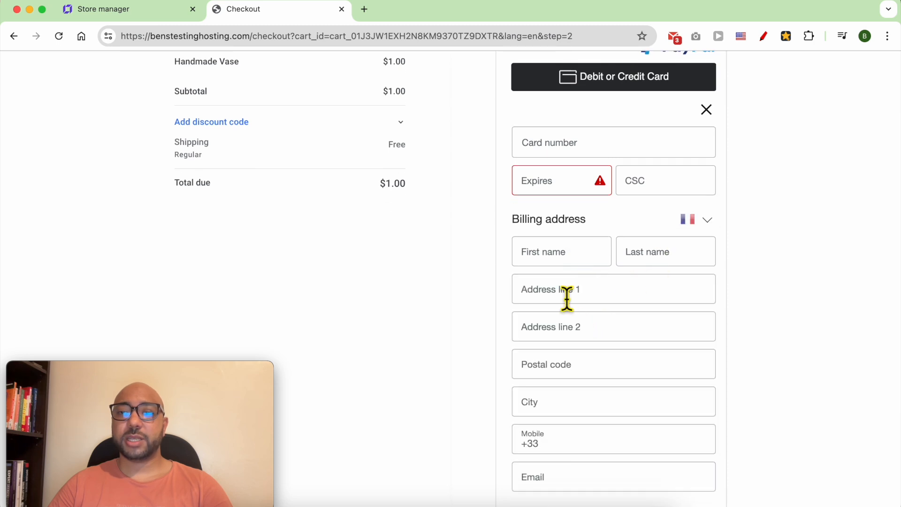
{"action": "scroll", "scroll_direction": "down", "scroll_amount": 3}
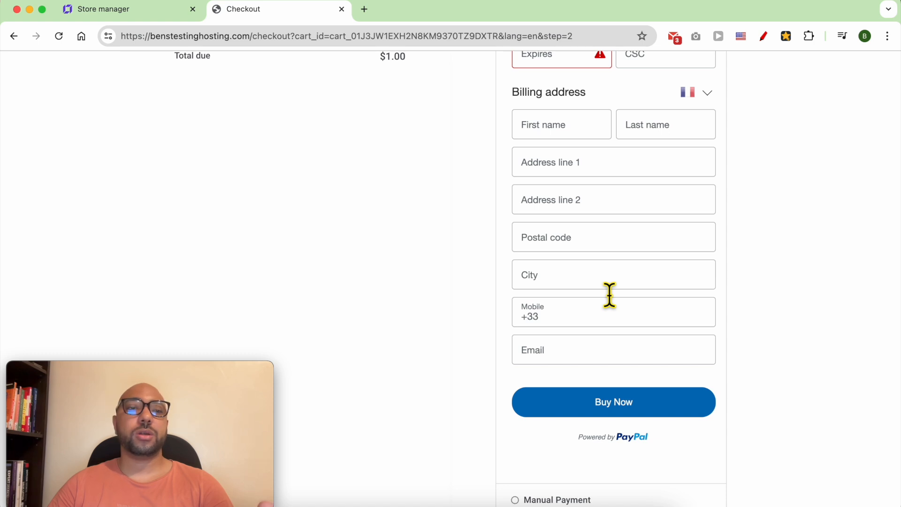
{"action": "left_click", "coordinate": [103, 8]}
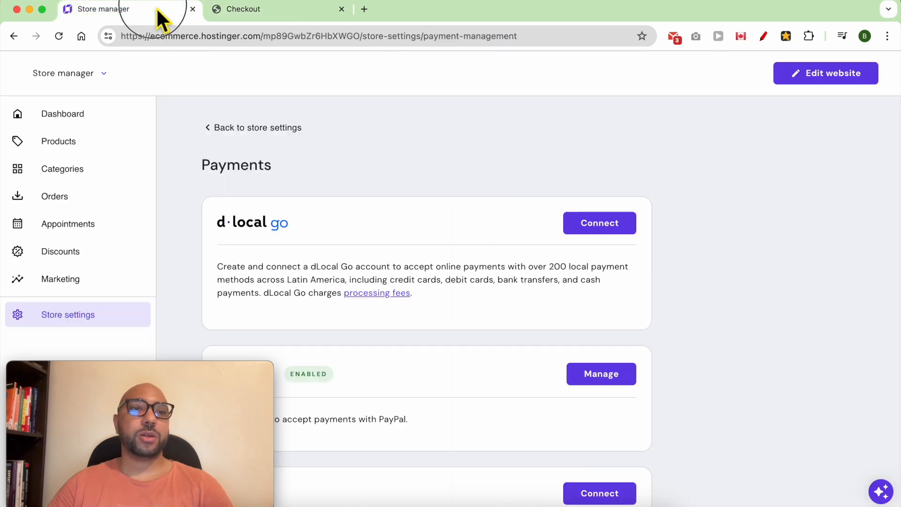
Locate order #1003 in Orders and highlight its PAID status for the $1 Handmade Vase via PayPal
{"action": "left_click", "coordinate": [55, 196]}
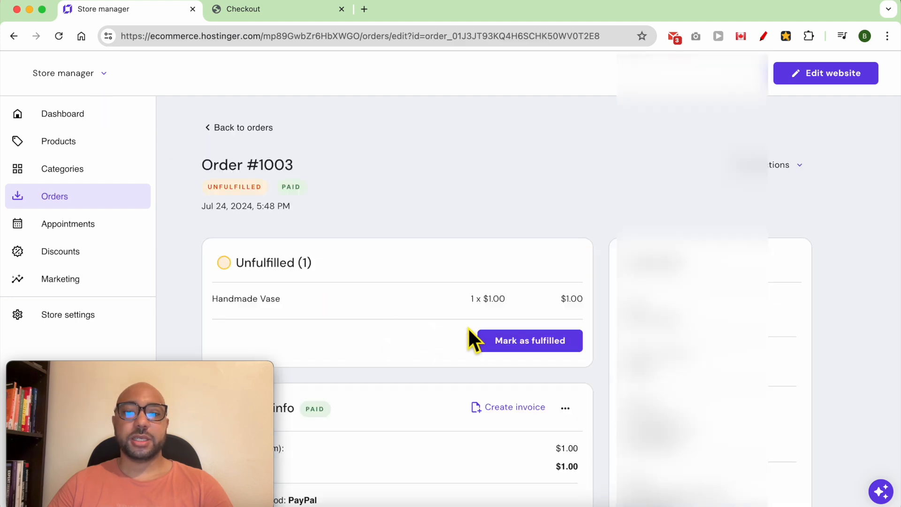
{"action": "scroll", "scroll_direction": "down", "scroll_amount": 3}
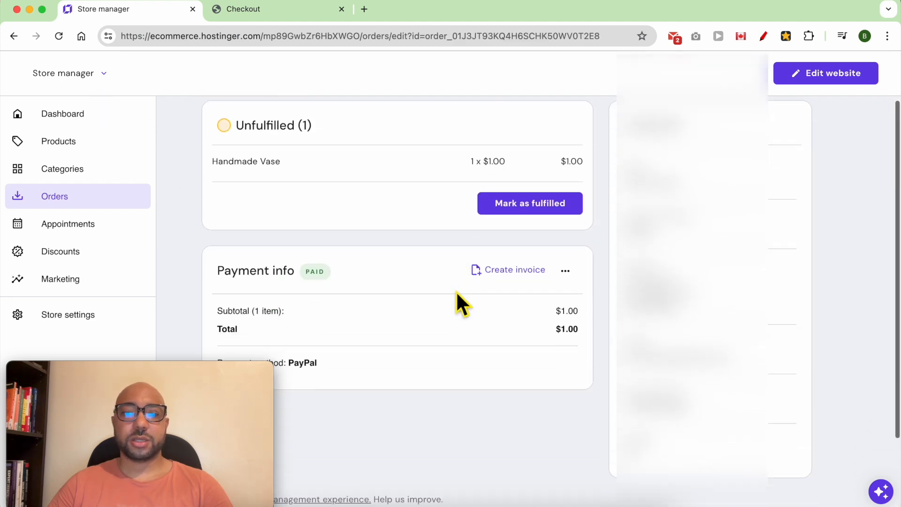
{"action": "scroll", "scroll_direction": "down", "scroll_amount": 3}
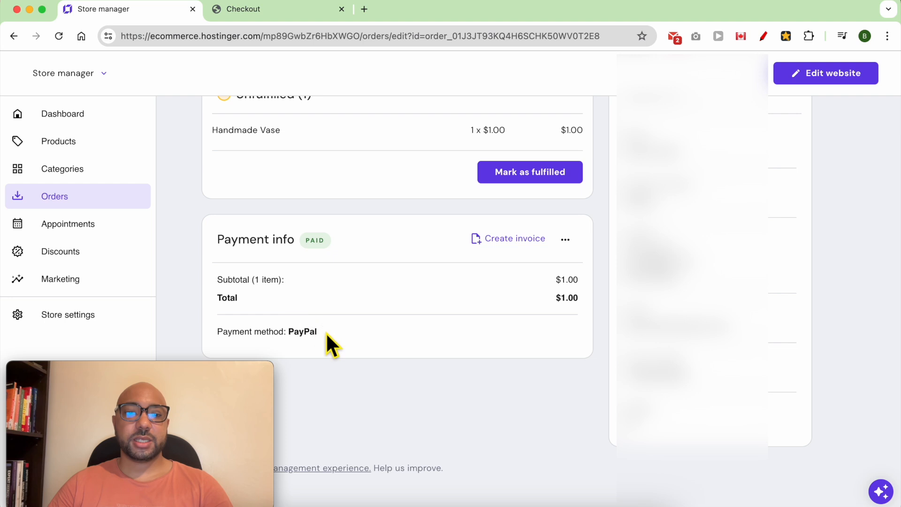
{"action": "triple_click", "coordinate": [268, 332]}
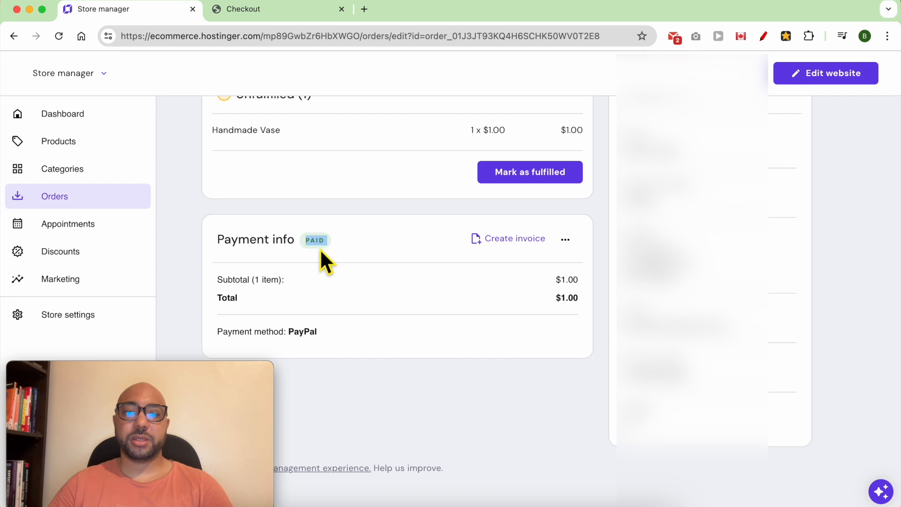
{"action": "scroll", "scroll_direction": "down", "scroll_amount": 3}
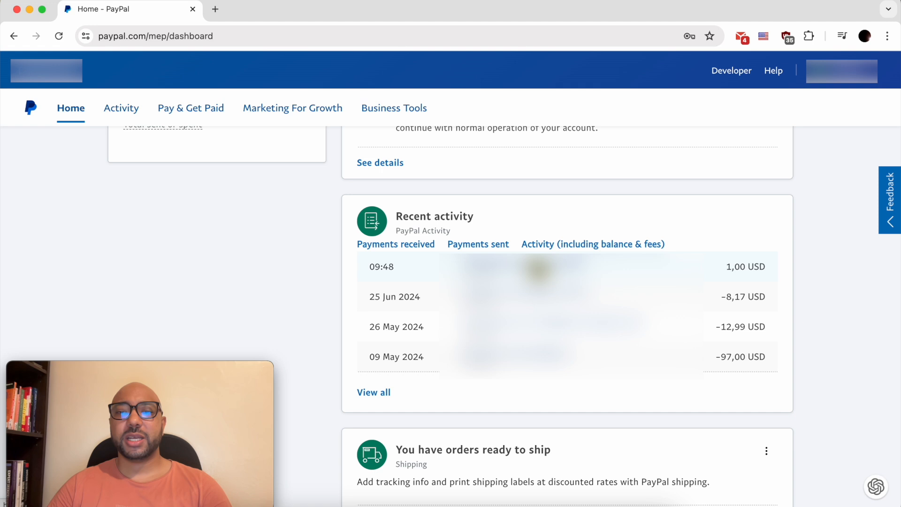
Review the 1,00 USD transaction: Completed status, one Handmade Vase, 0,34 USD fee and 0,66 USD net
{"action": "left_click", "coordinate": [539, 265]}
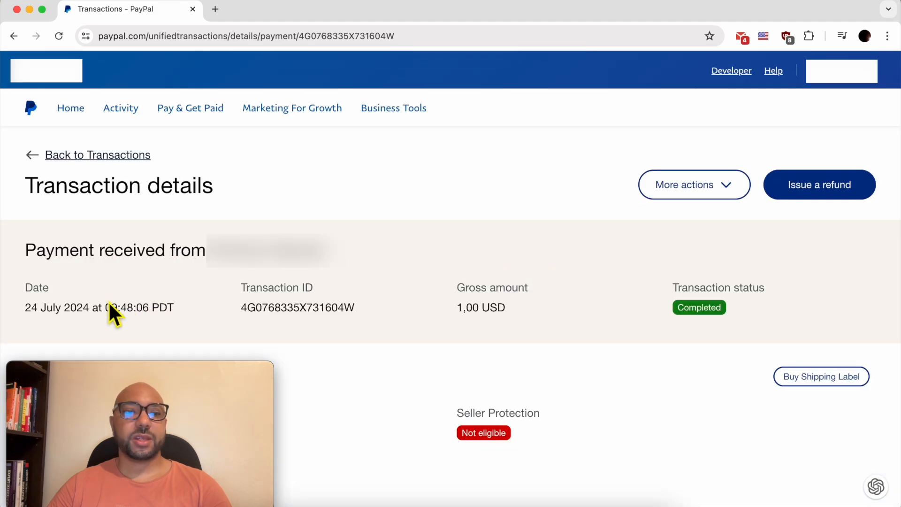
{"action": "triple_click", "coordinate": [98, 307]}
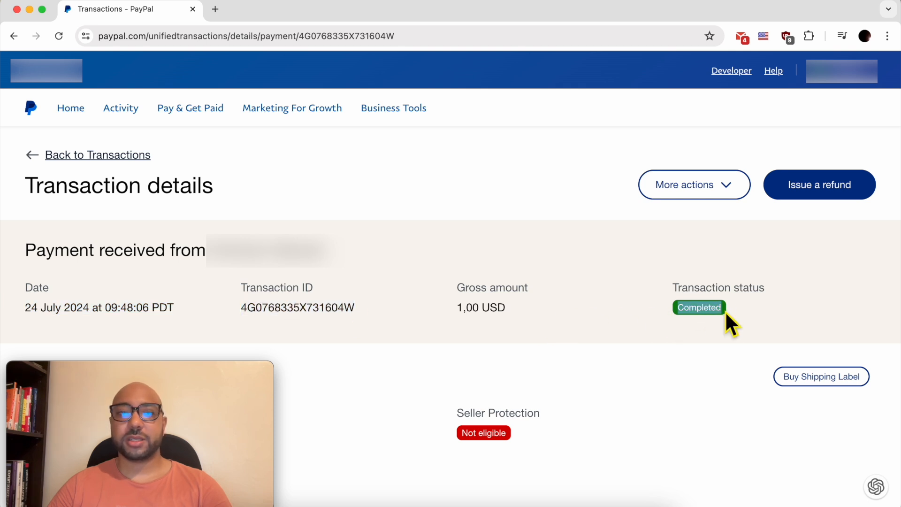
{"action": "scroll", "scroll_direction": "down", "scroll_amount": 3}
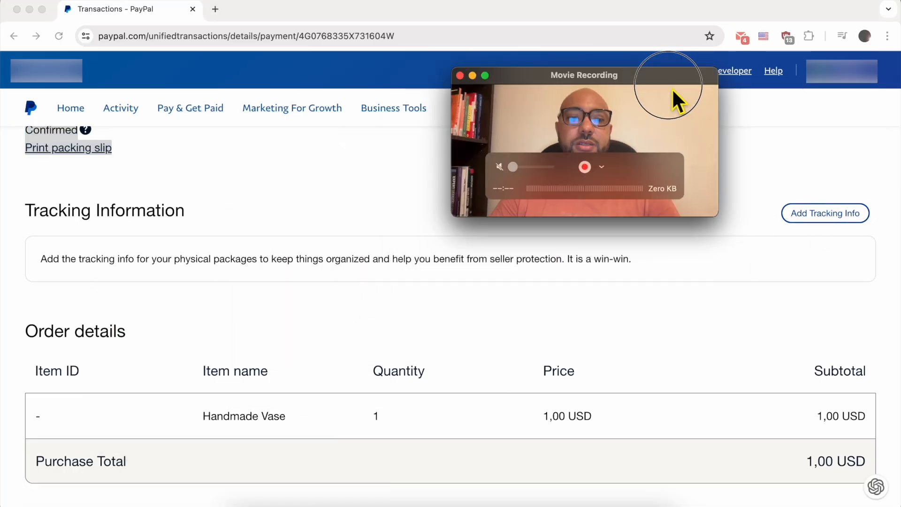
{"action": "double_click", "coordinate": [230, 415]}
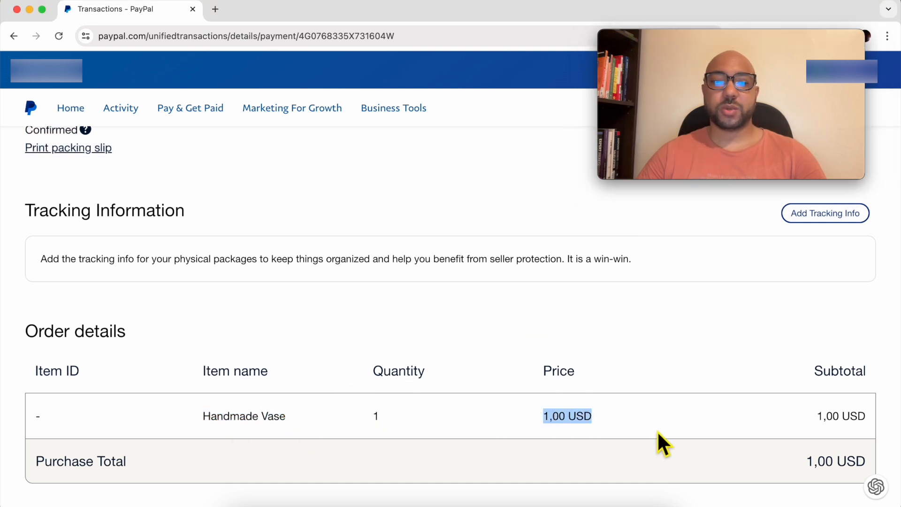
{"action": "scroll", "scroll_direction": "down", "scroll_amount": 3}
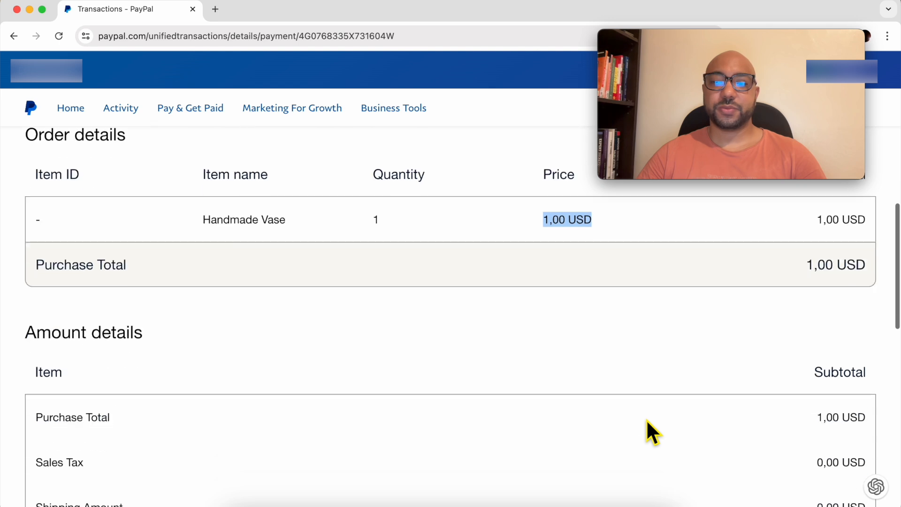
{"action": "scroll", "scroll_direction": "down", "scroll_amount": 3}
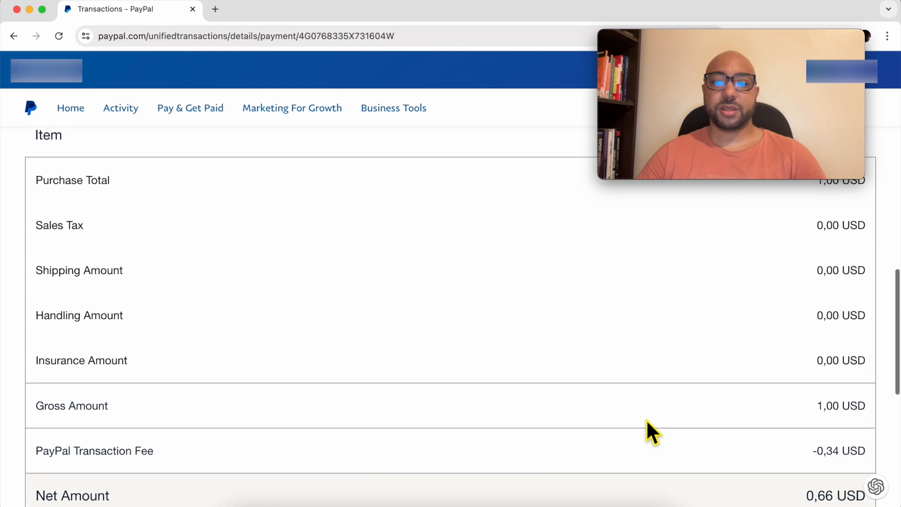